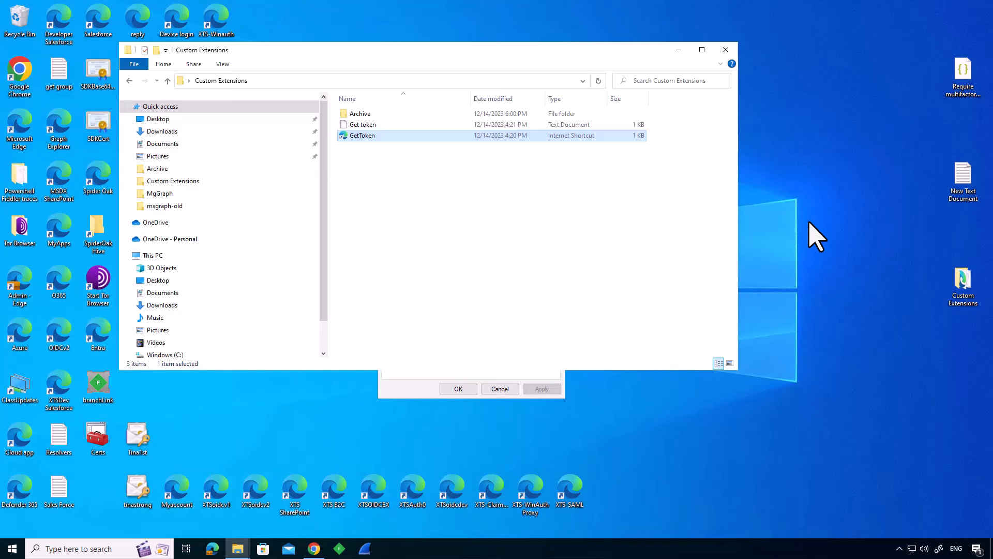
mouse_move(818, 241)
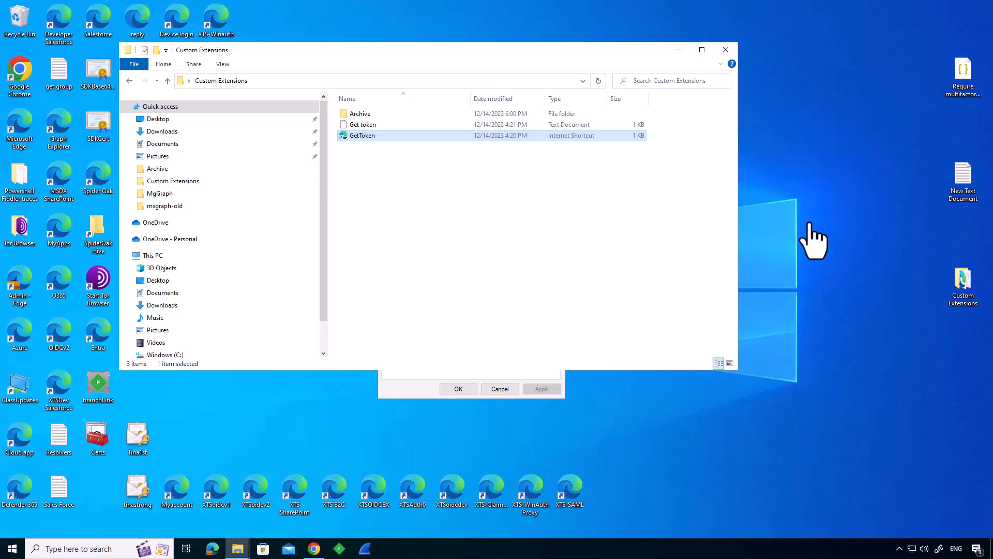
mouse_move(810, 241)
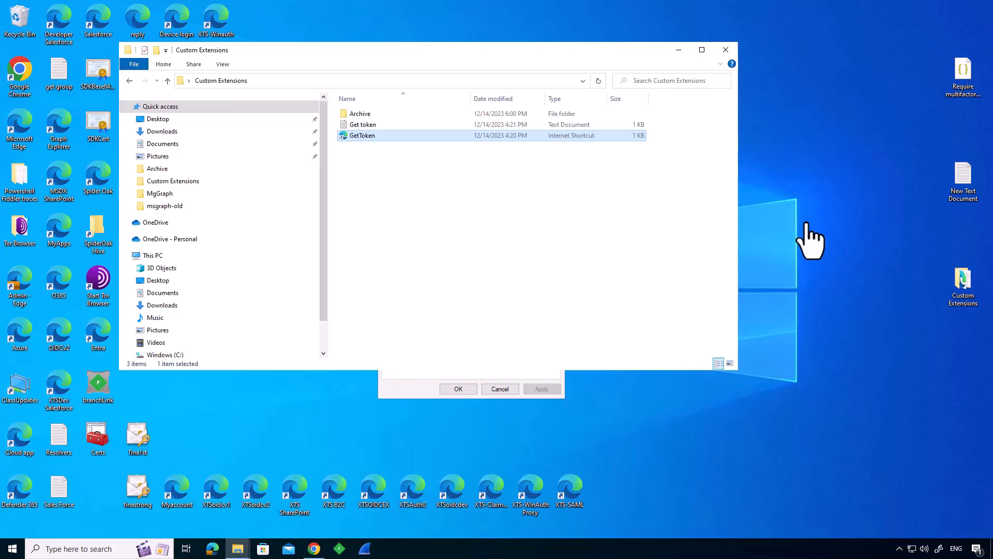
mouse_move(657, 244)
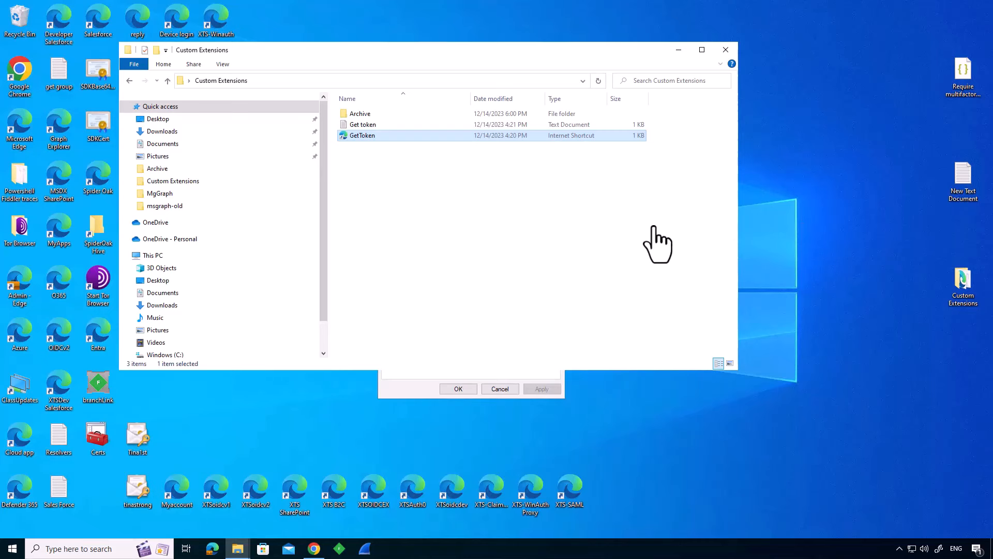
mouse_move(377, 143)
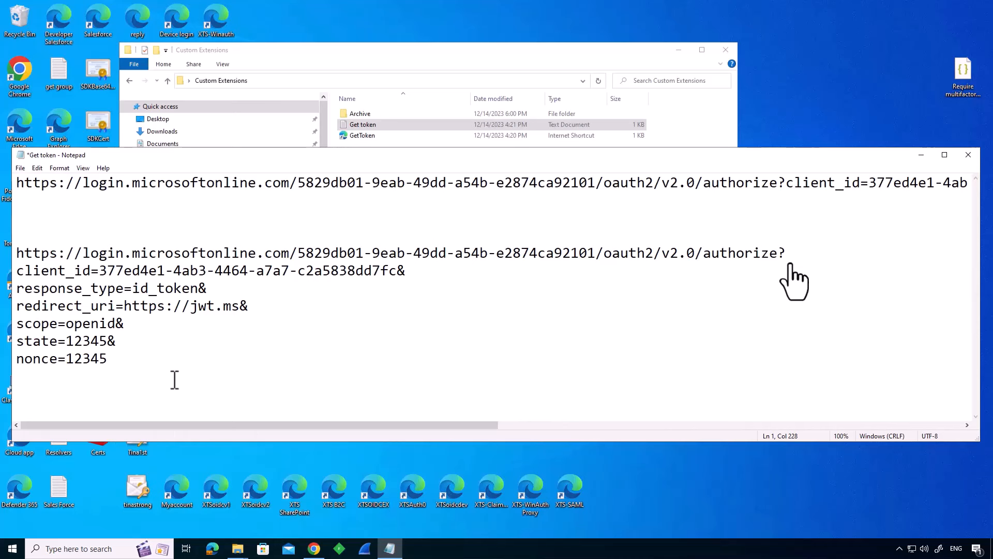
mouse_move(418, 291)
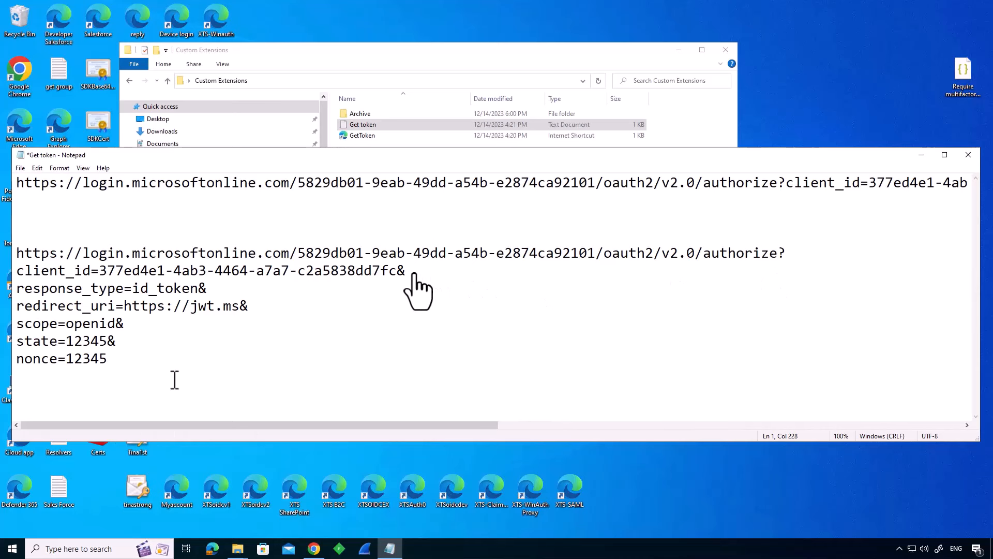
mouse_move(225, 304)
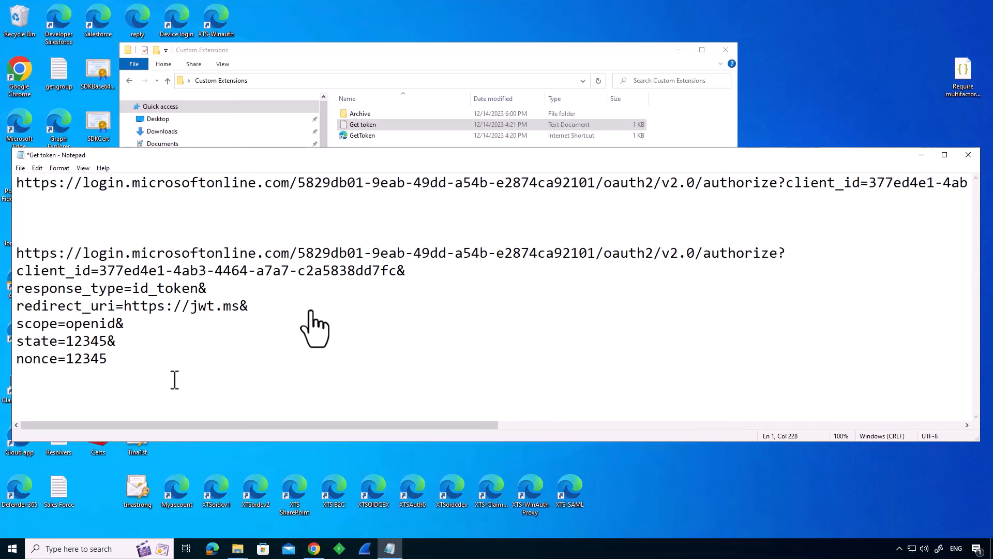
mouse_move(144, 345)
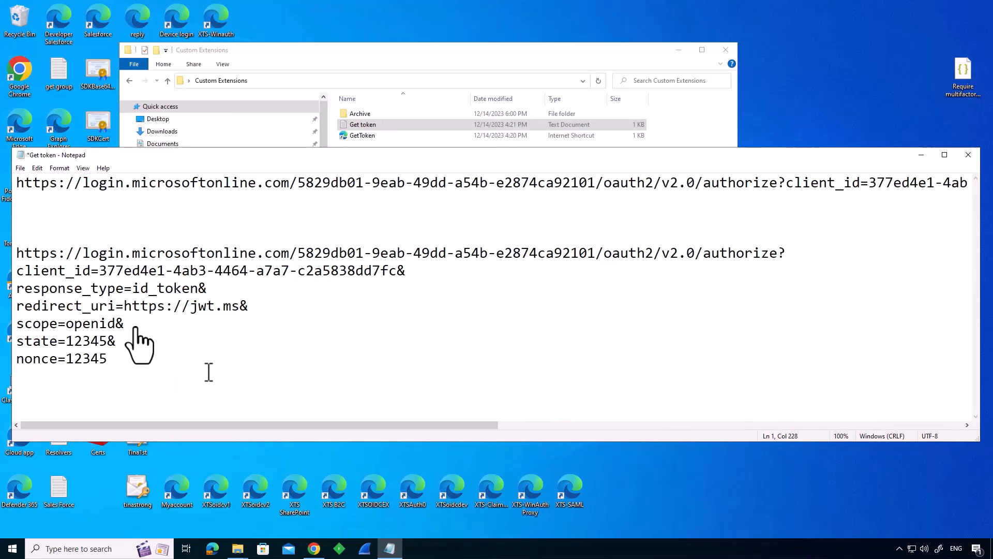
Bring the Custom Extensions folder back in front of the Get token note.
click(362, 135)
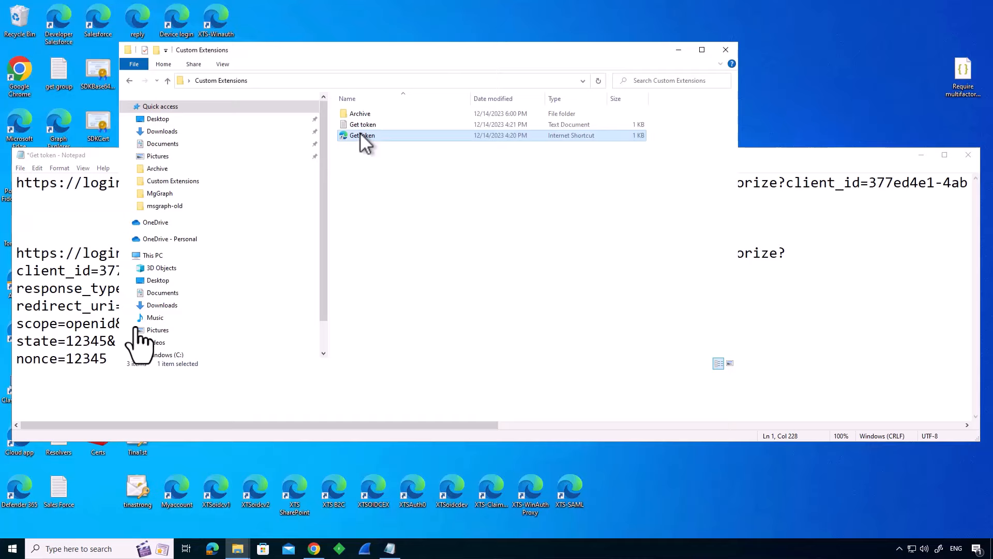
Launch the GetToken shortcut and sign in with the account password.
double_click(362, 135)
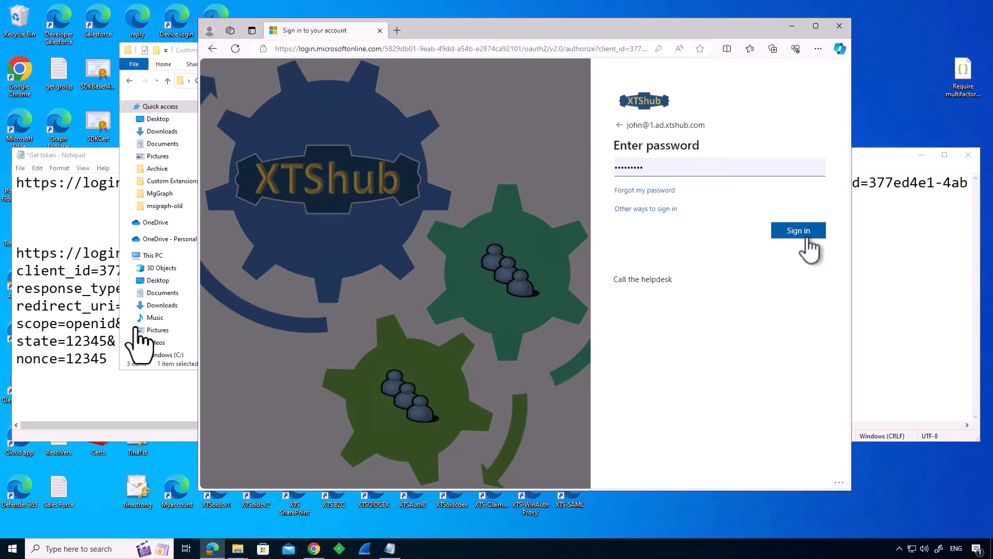
click(798, 230)
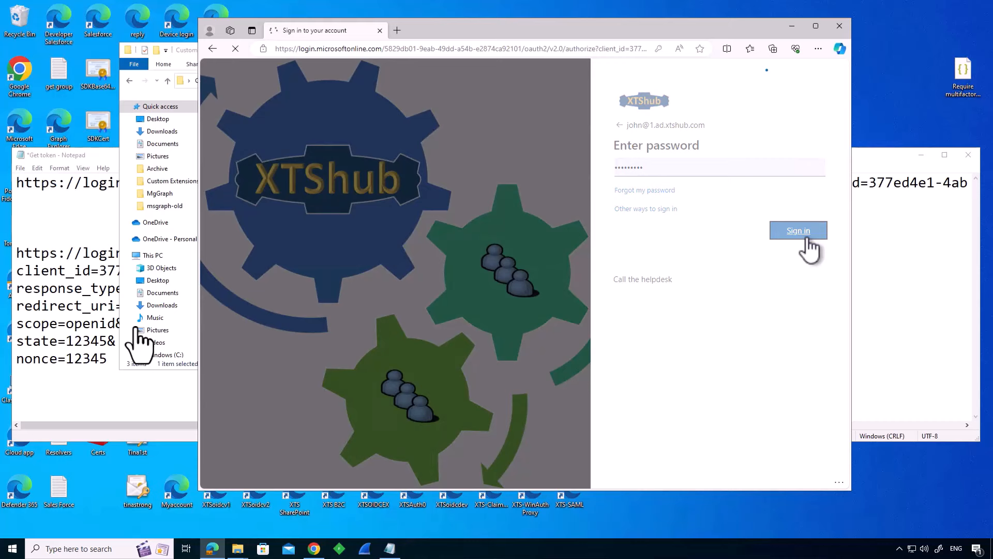
click(798, 230)
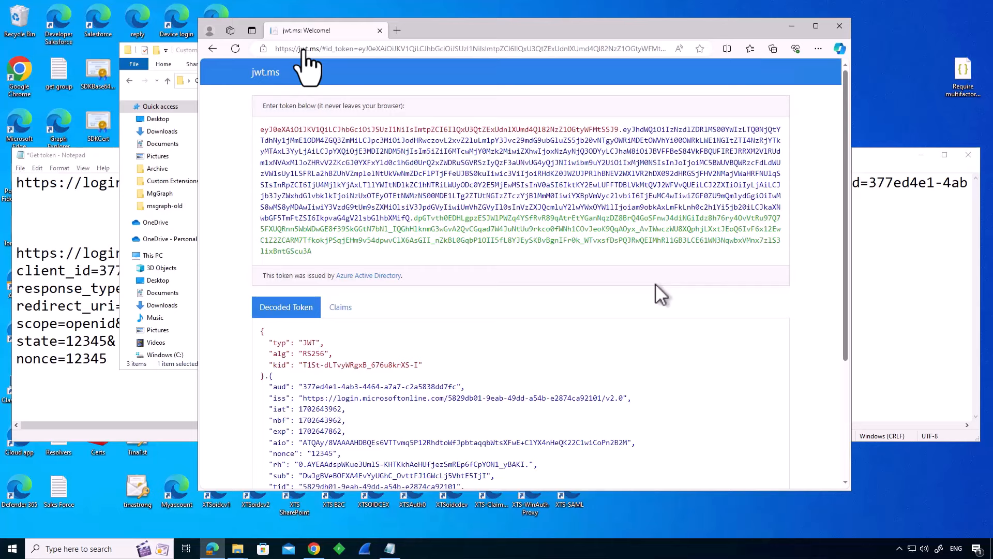
Scroll through the decoded ID token claims on jwt.ms, including aud, iss and nonce.
scroll(down, 3)
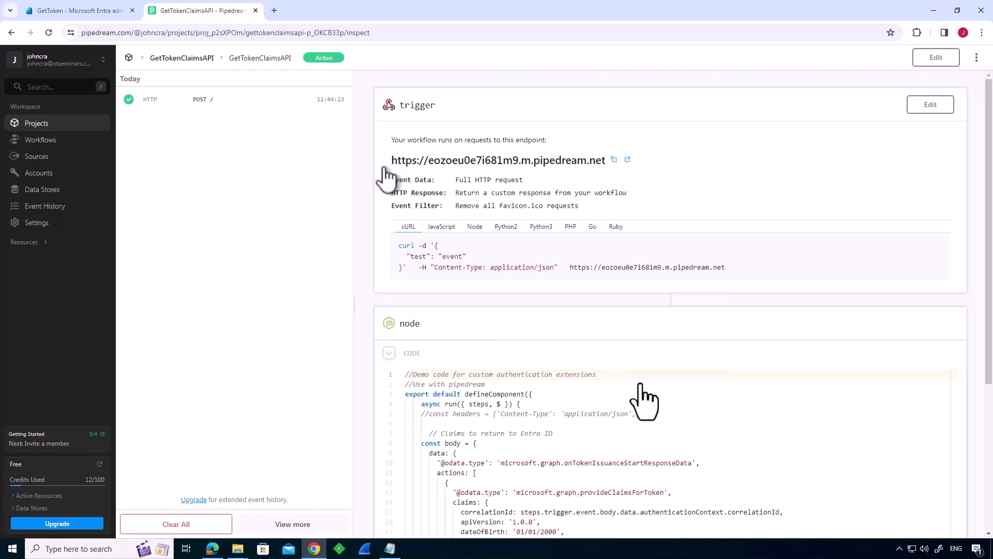
Scroll the GetTokenClaimsAPI workflow down to its Node claims code step.
scroll(down, 3)
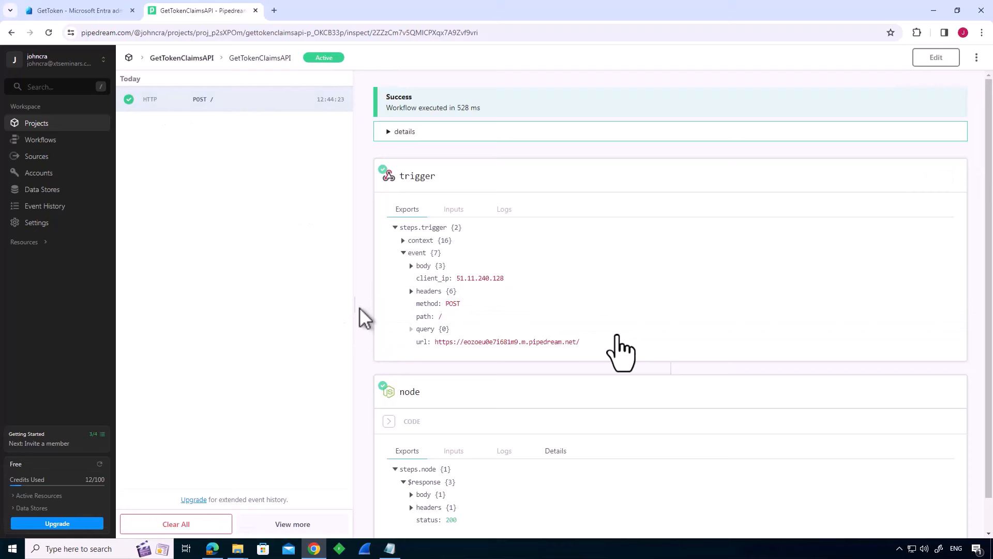
Expand the trigger's incoming request body in the HTTP POST event.
click(411, 290)
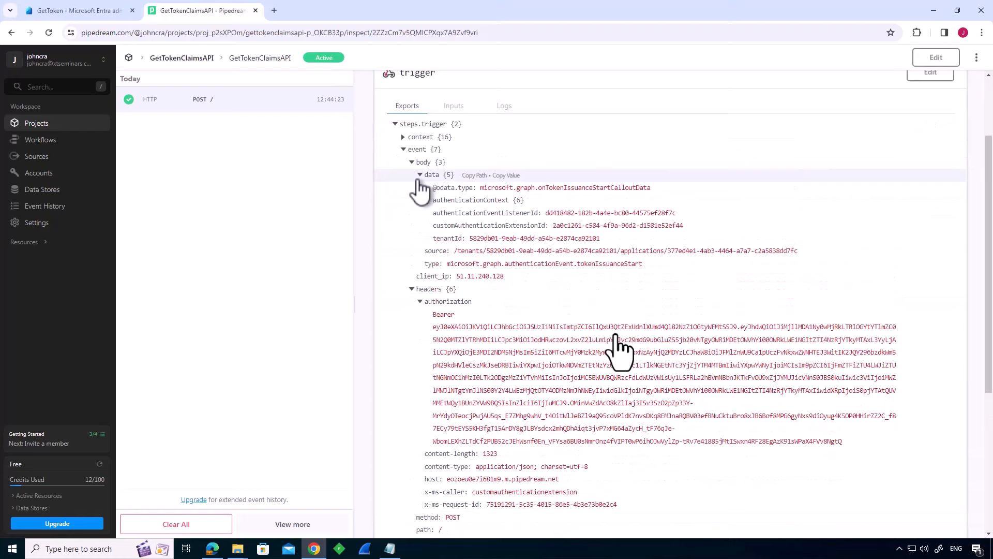
Expand the authentication context to inspect user data, then return to the GetTokenClaimsAPI workflow.
click(426, 200)
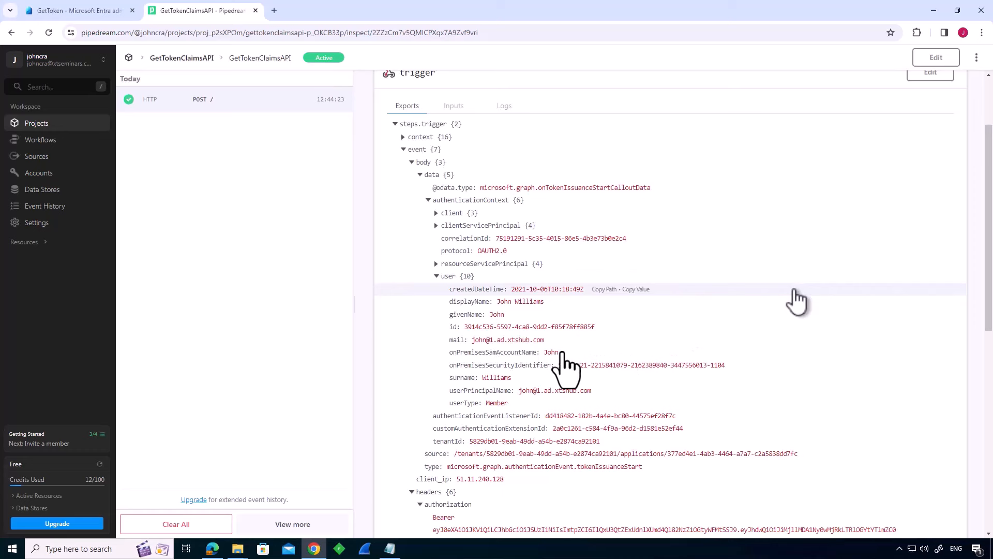
mouse_move(738, 380)
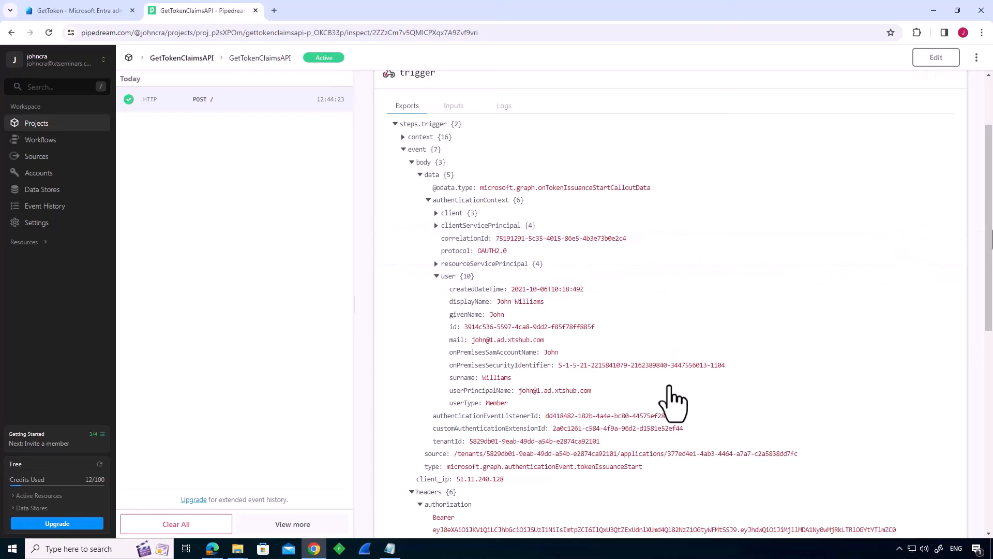
click(181, 57)
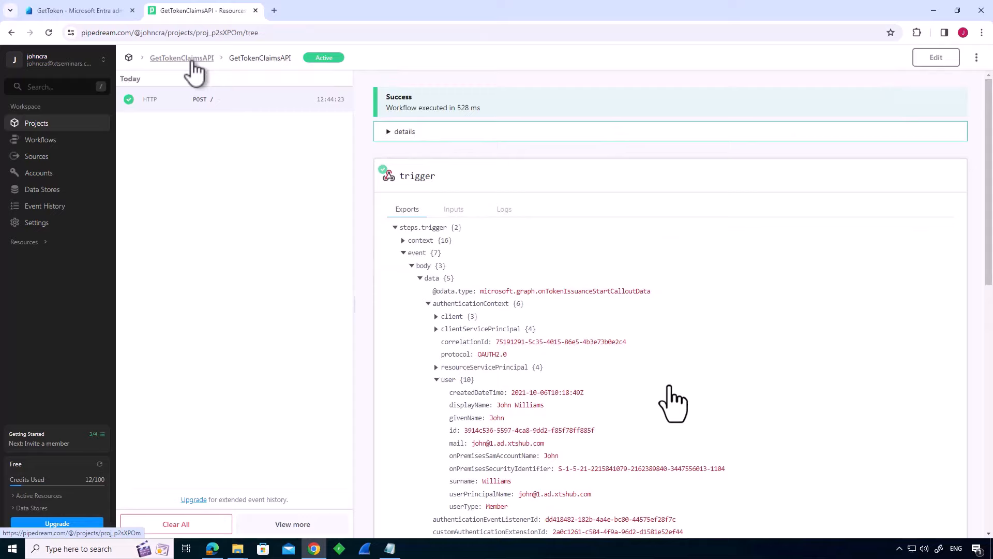
click(181, 57)
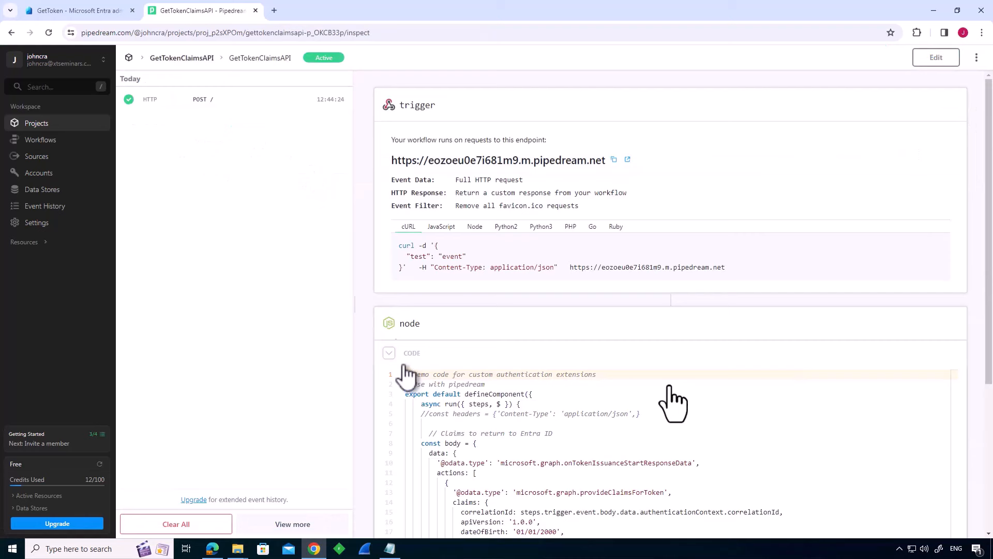
Review the correlationId, apiVersion, dateOfBirth, customRoles and upn claims code, then switch to Entra.
scroll(down, 3)
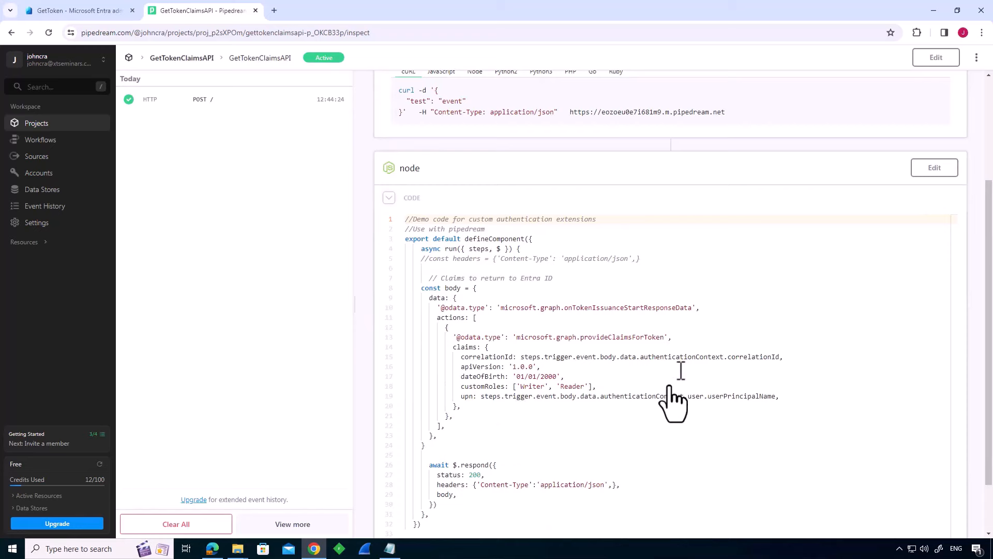
click(76, 11)
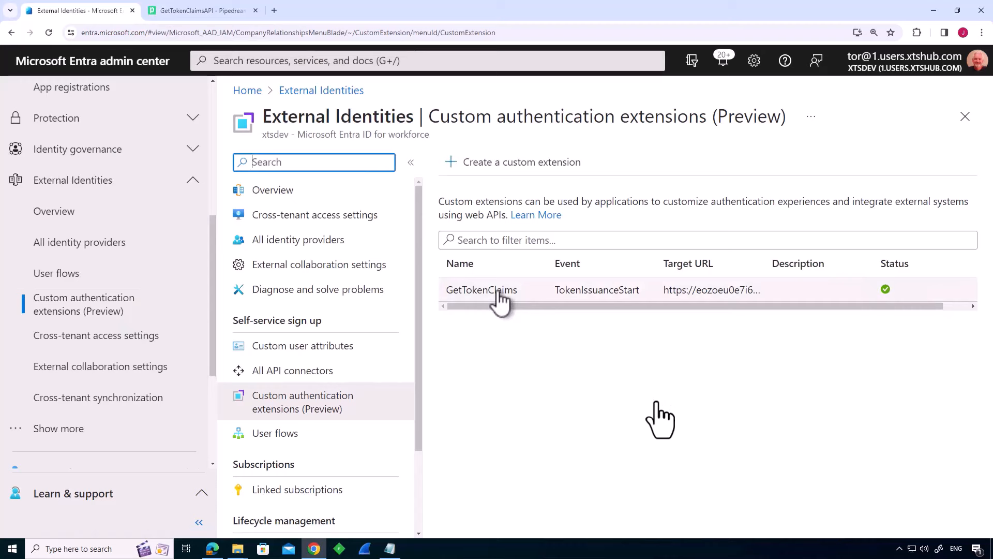
Review the GetTokenClaims extension overview: Pipedream URL, 2000 ms timeout, and claim attributes.
click(481, 290)
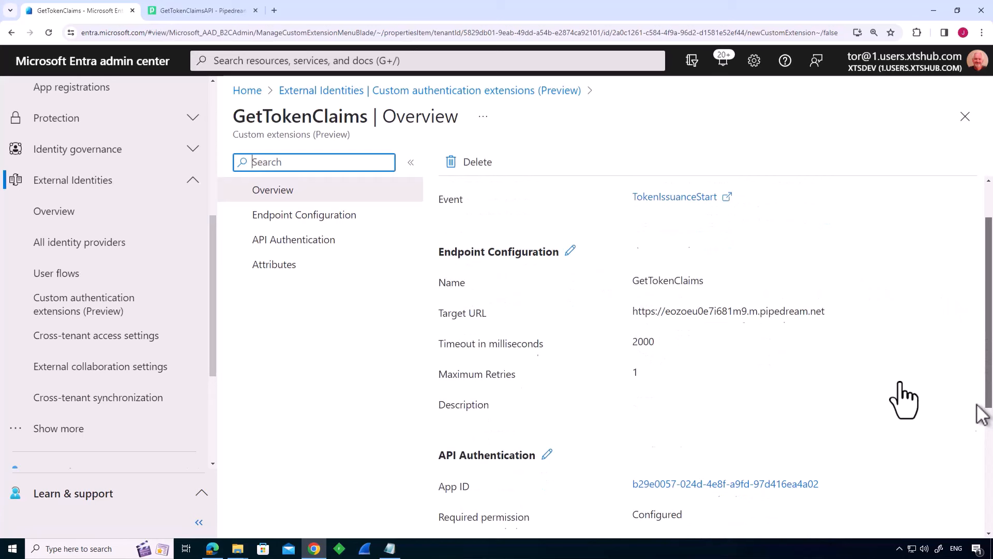
scroll(down, 3)
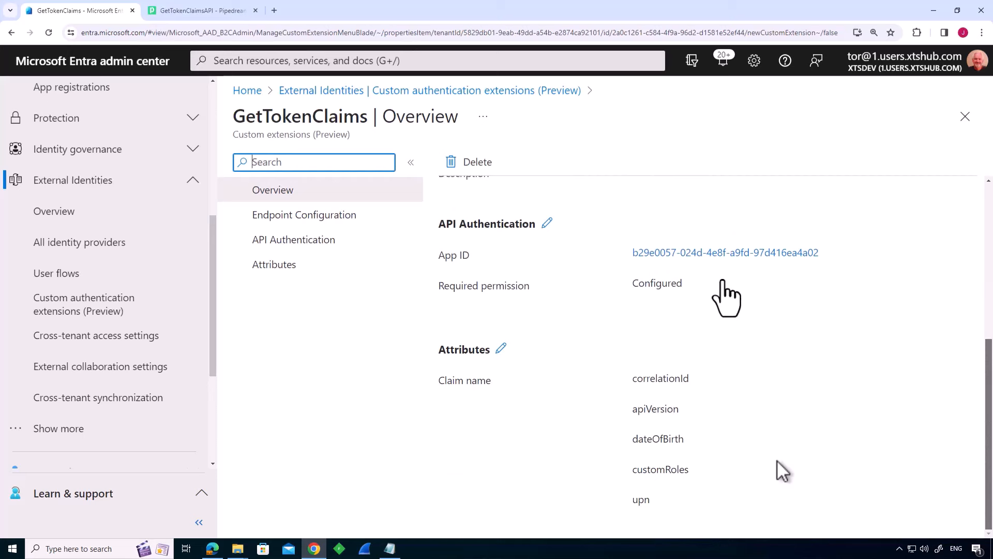
mouse_move(745, 406)
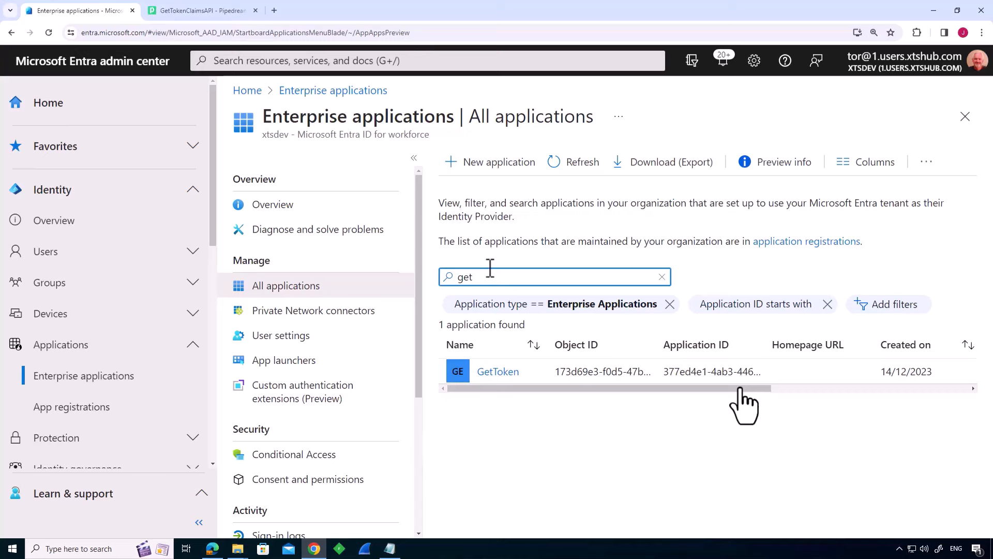
Open GetToken's Single sign-on page to review claims from the GetTokenClaims provider.
click(498, 371)
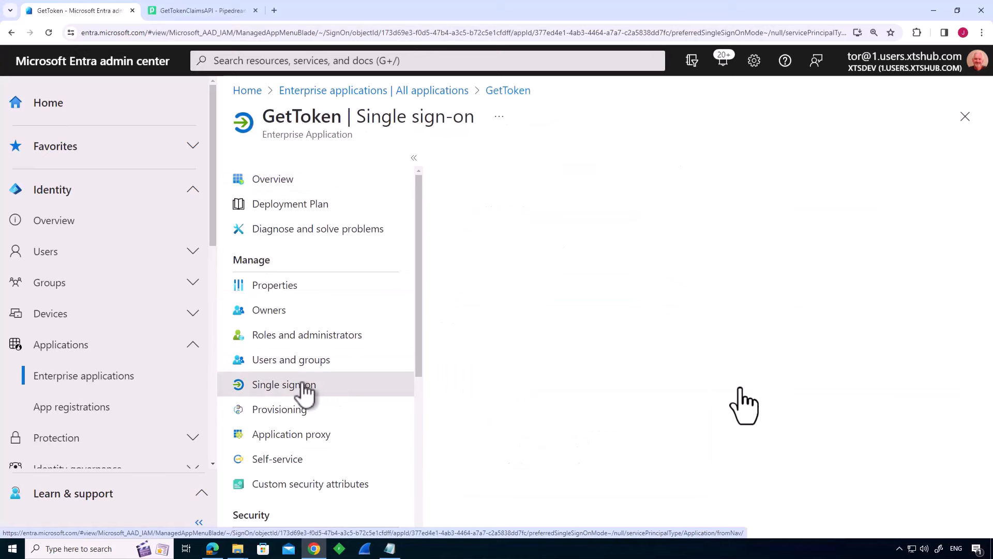
click(284, 384)
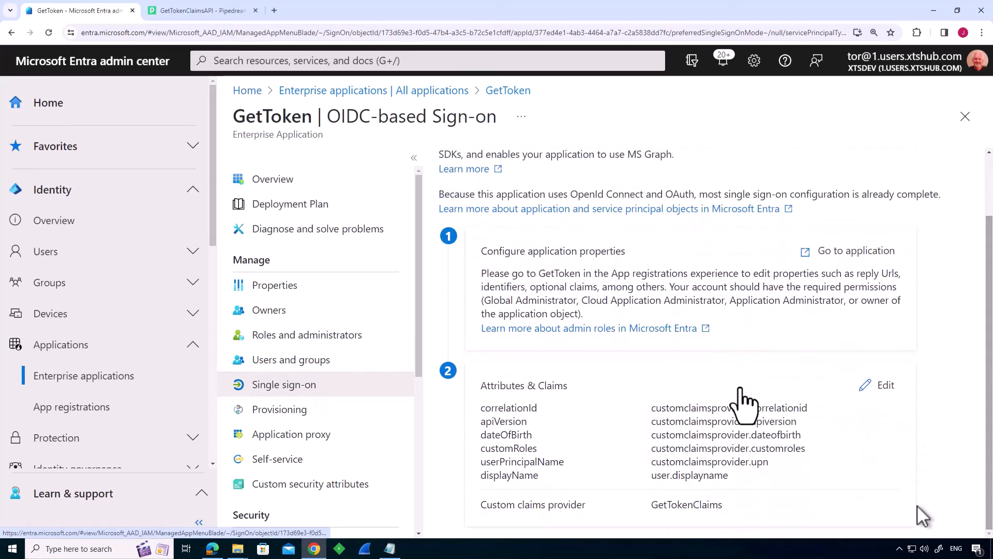
mouse_move(858, 497)
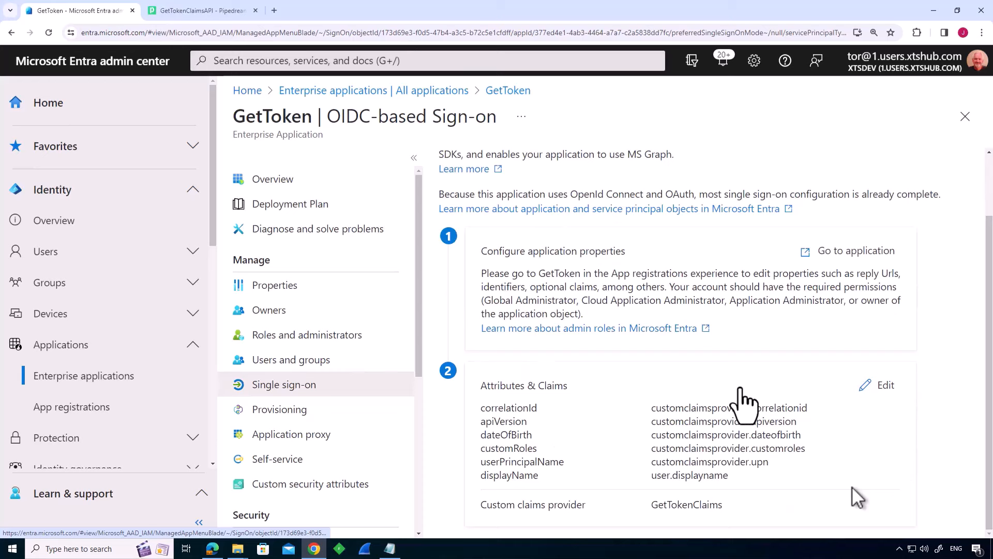
mouse_move(745, 529)
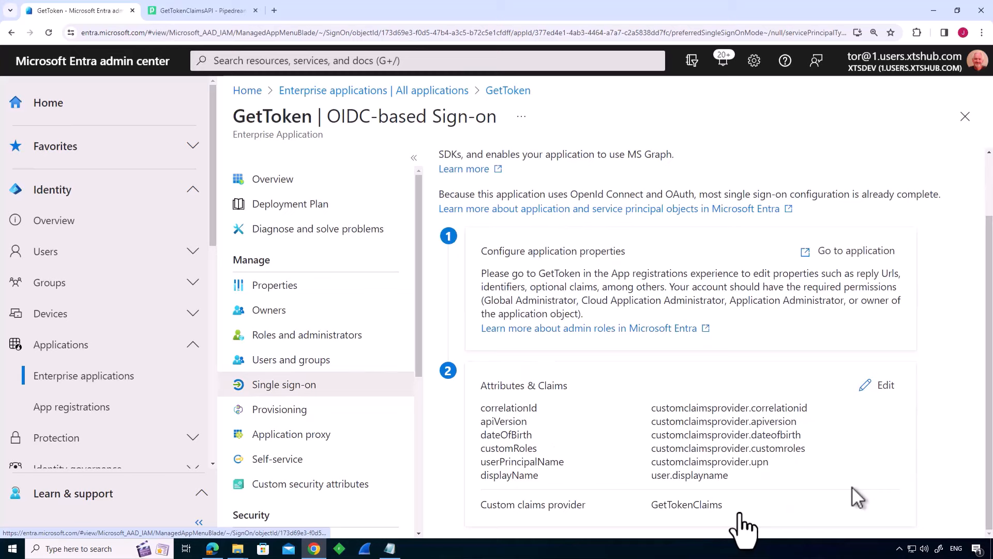
mouse_move(813, 434)
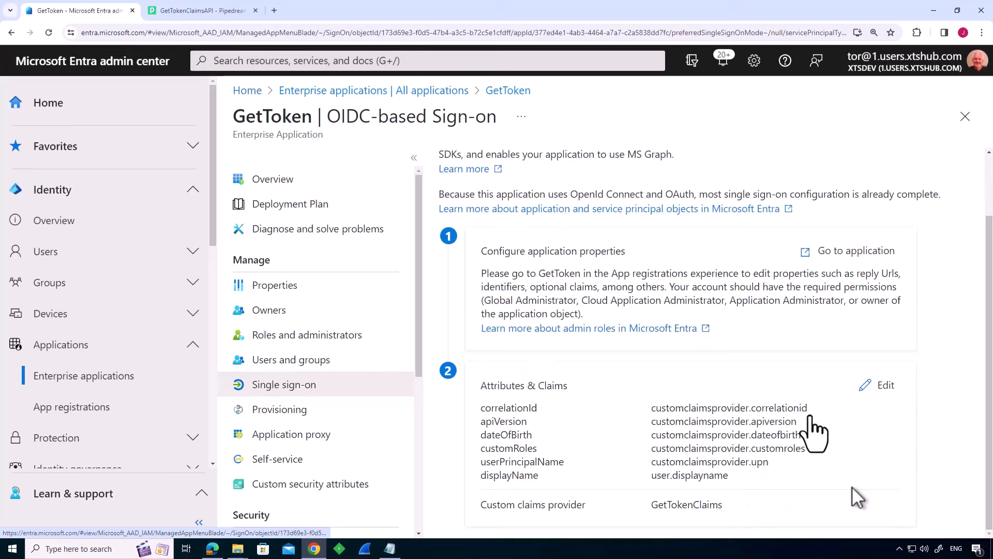
mouse_move(522, 453)
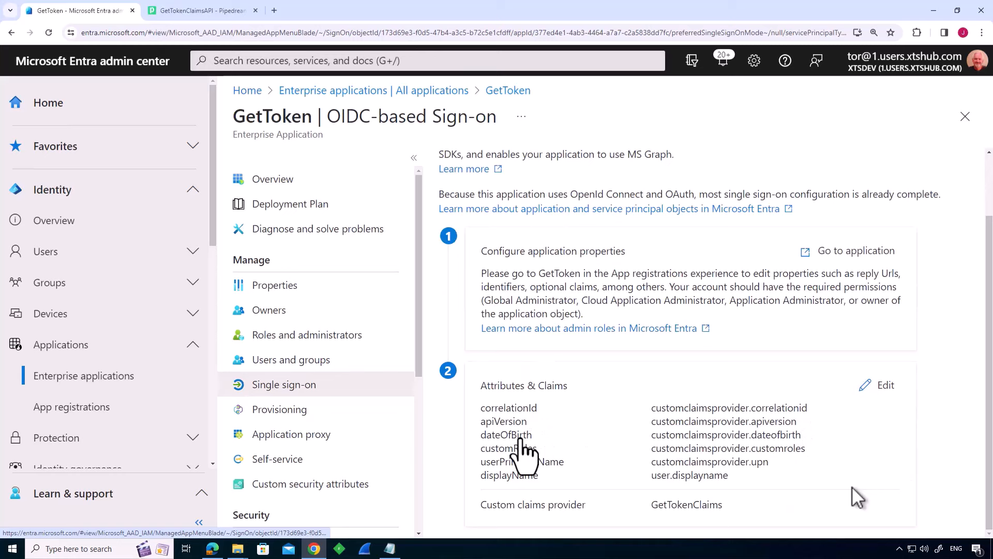
mouse_move(703, 503)
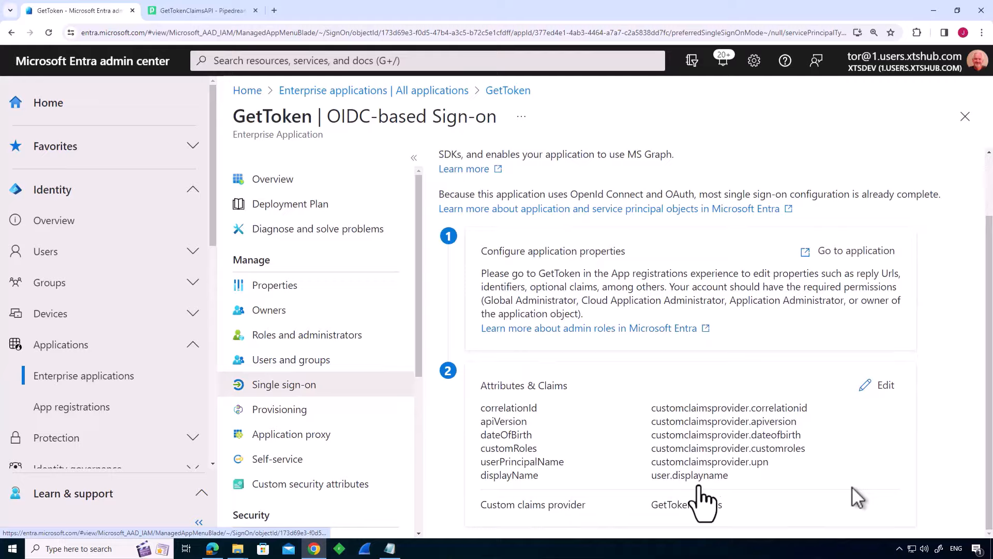